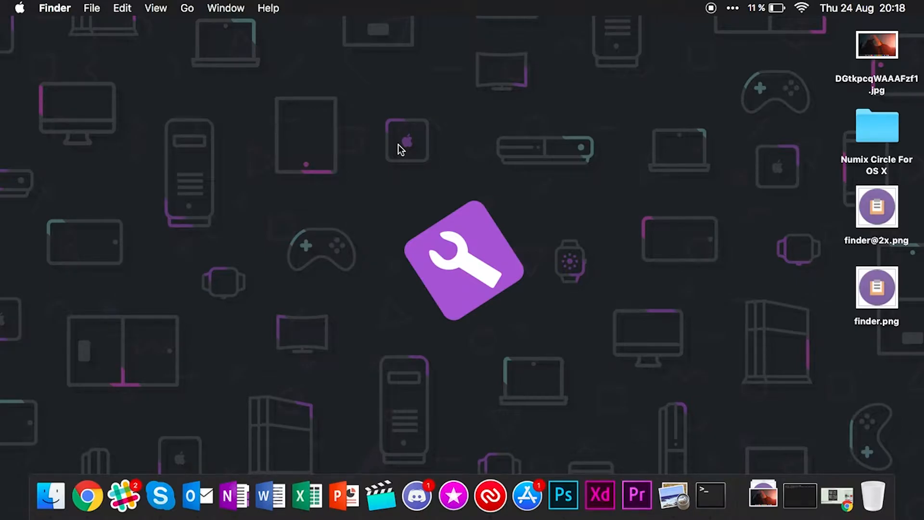
{"action": "mouse_move", "coordinate": [846, 470]}
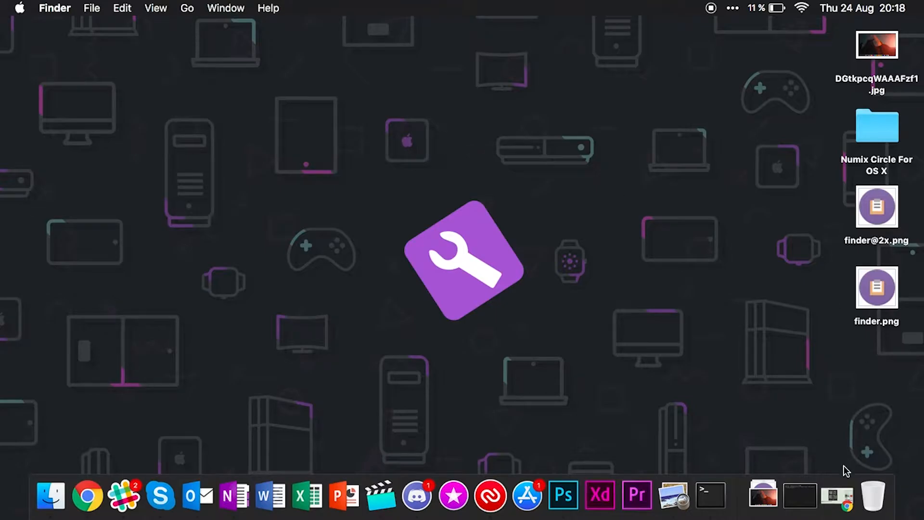
Open the 'Numix Circle For OS X' folder of round .icns app icons.
{"action": "left_click", "coordinate": [88, 495]}
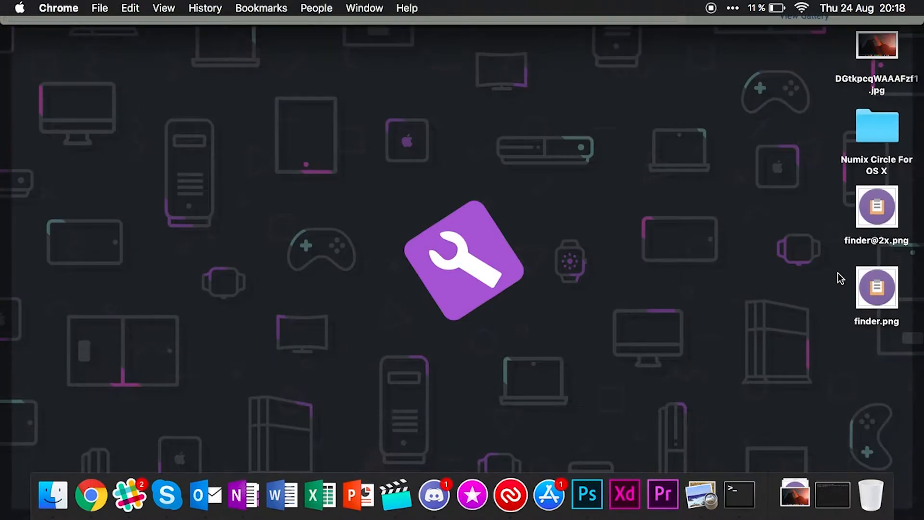
{"action": "double_click", "coordinate": [875, 125]}
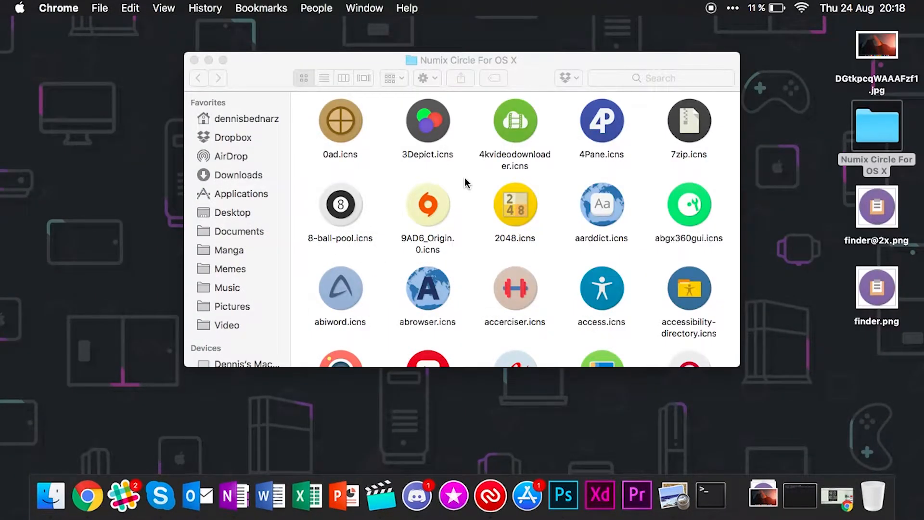
{"action": "mouse_move", "coordinate": [153, 334]}
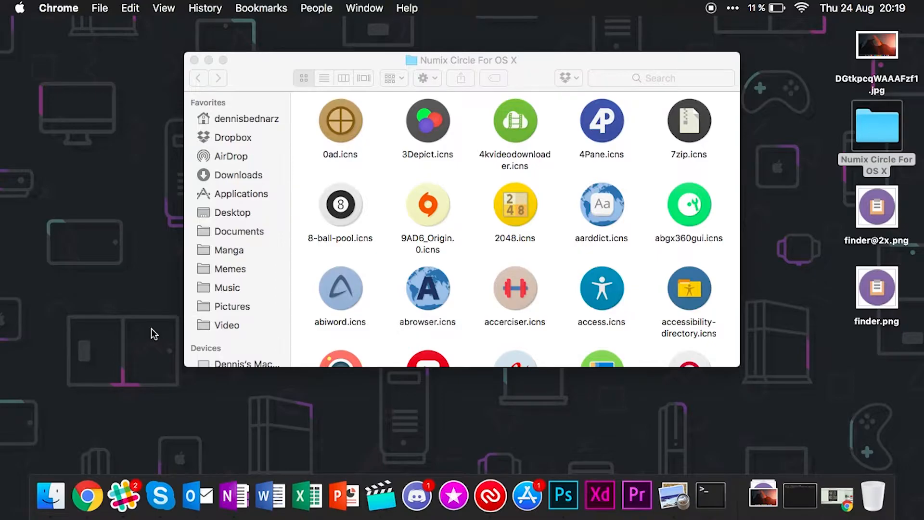
{"action": "mouse_move", "coordinate": [70, 437]}
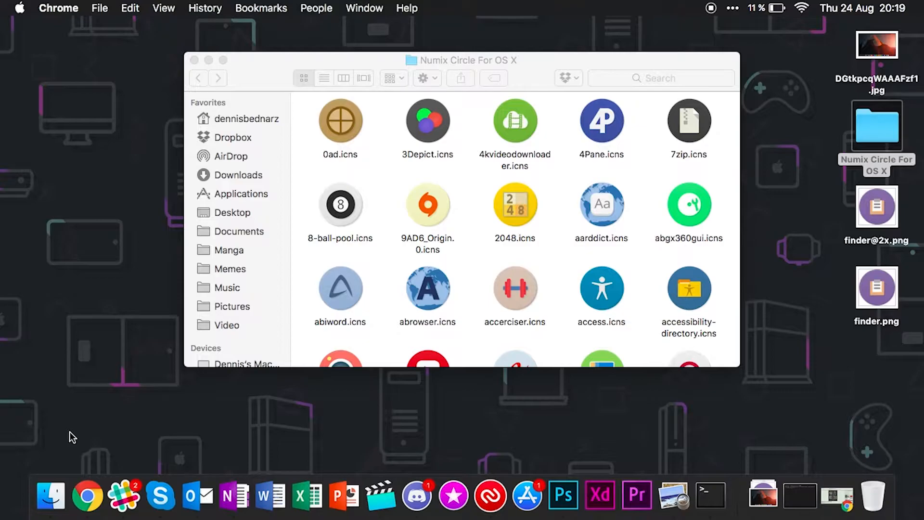
{"action": "mouse_move", "coordinate": [50, 495]}
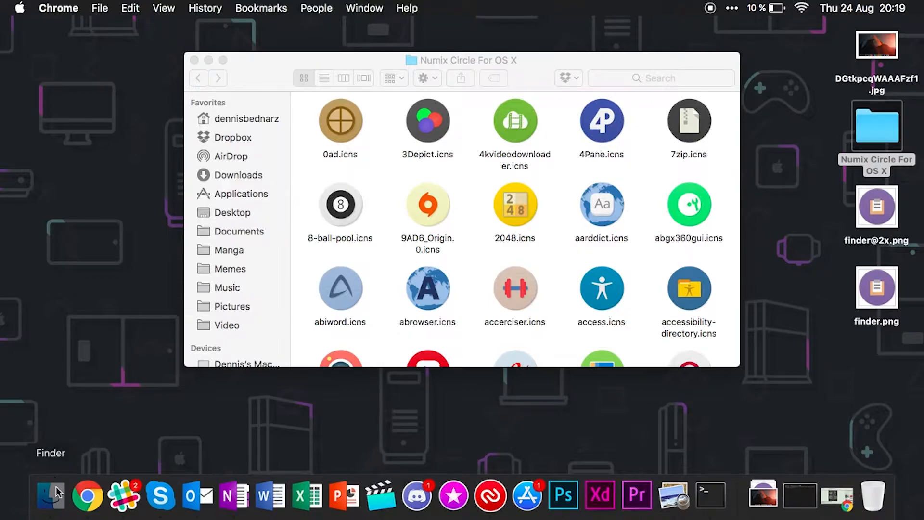
Go to /System/Library/CoreServices/Dock.app/Contents/Resources via Finder's Go to Folder prompt.
{"action": "right_click", "coordinate": [50, 497]}
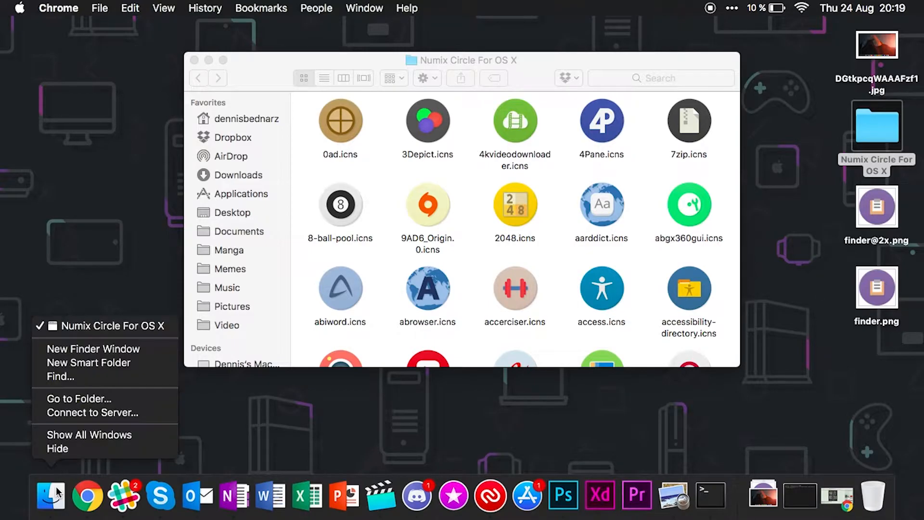
{"action": "left_click", "coordinate": [79, 399]}
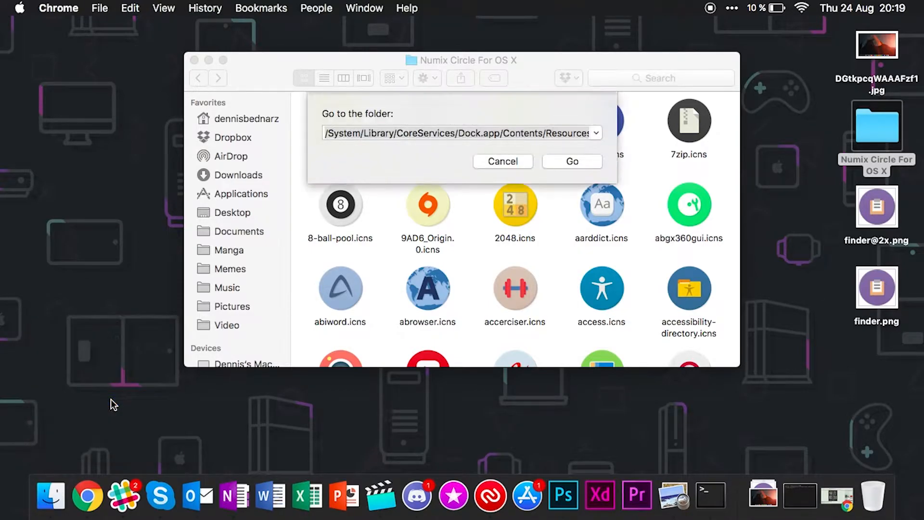
{"action": "left_click", "coordinate": [460, 133]}
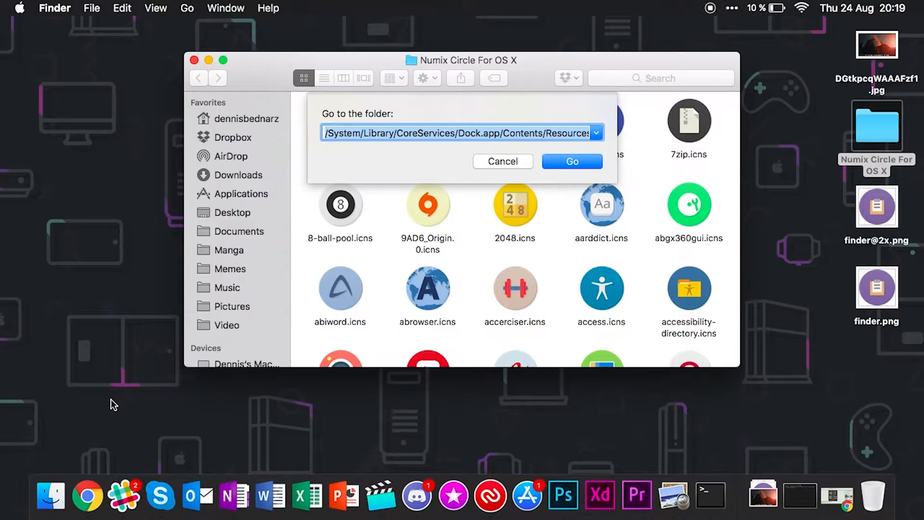
{"action": "mouse_move", "coordinate": [578, 156]}
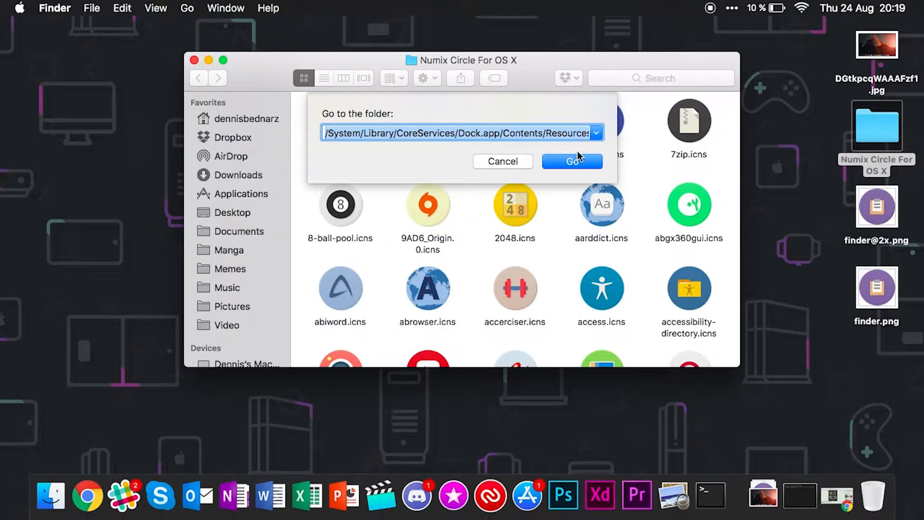
{"action": "left_click", "coordinate": [571, 161]}
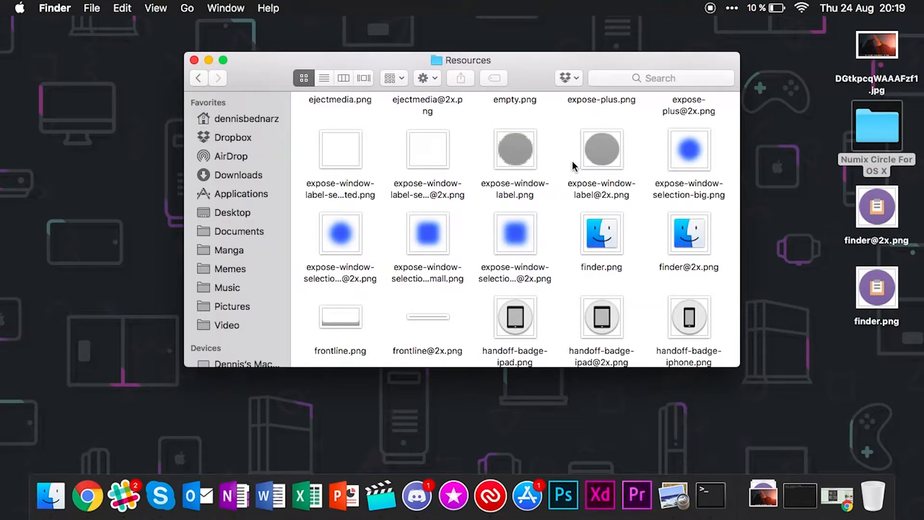
{"action": "mouse_move", "coordinate": [608, 245]}
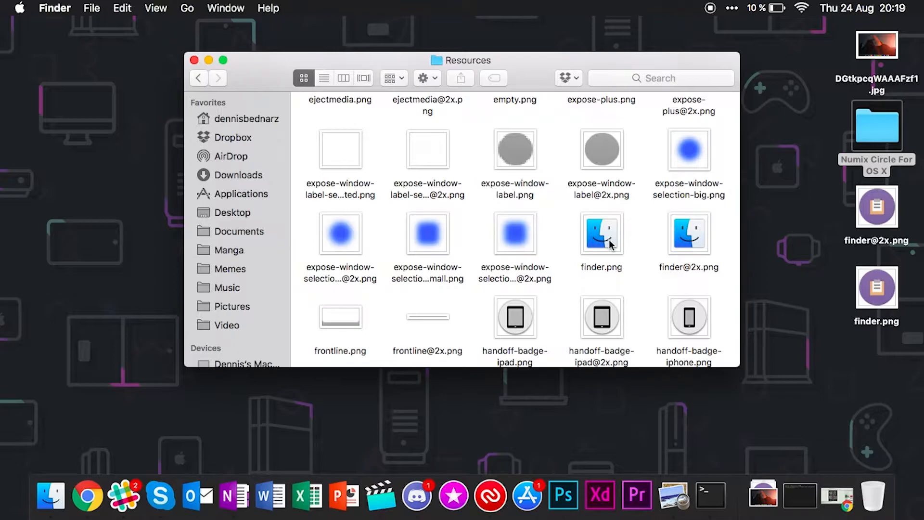
{"action": "right_click", "coordinate": [601, 232]}
{"action": "type", "text": "bak"}
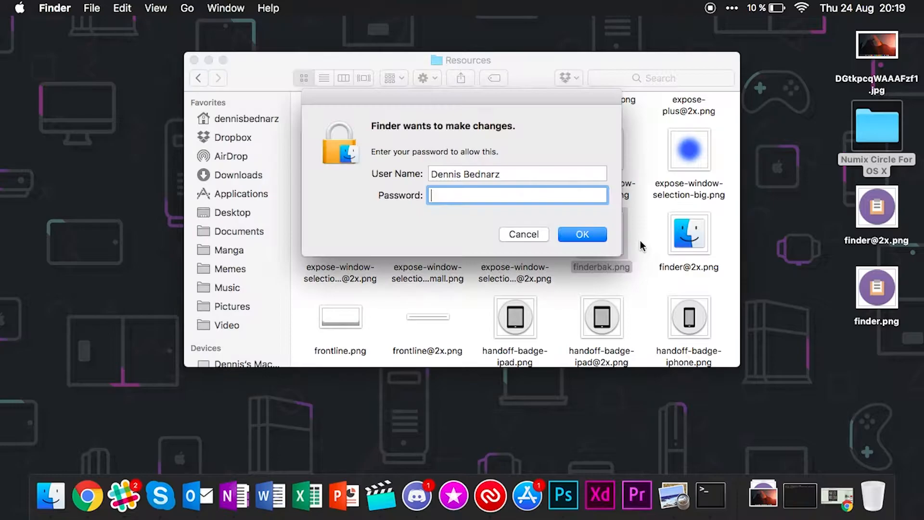
{"action": "left_click", "coordinate": [523, 234]}
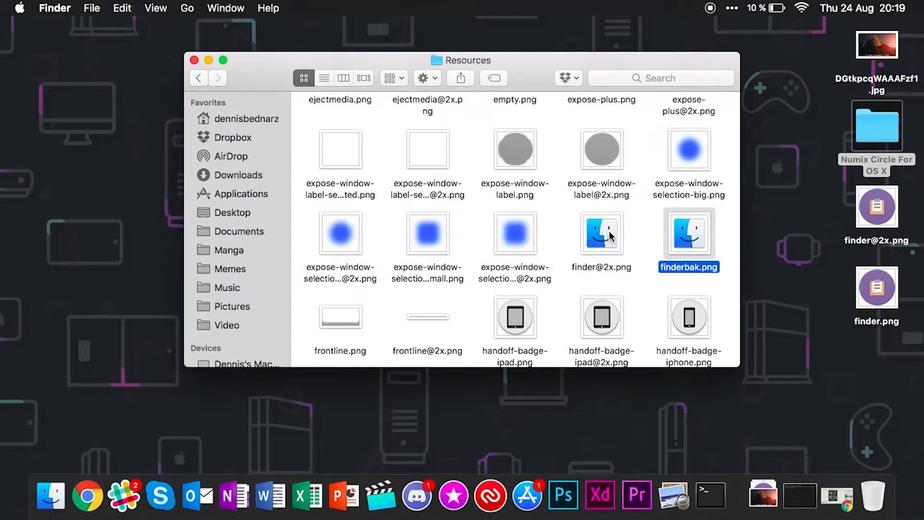
{"action": "right_click", "coordinate": [600, 235]}
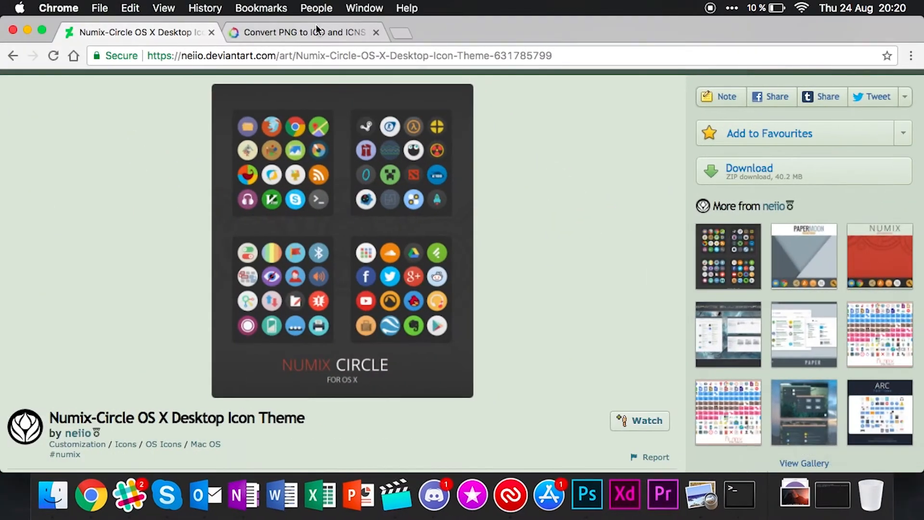
Switch to the 'Convert PNG to ICO and ICNS' converter at iconverticons.com/online.
{"action": "left_click", "coordinate": [303, 32]}
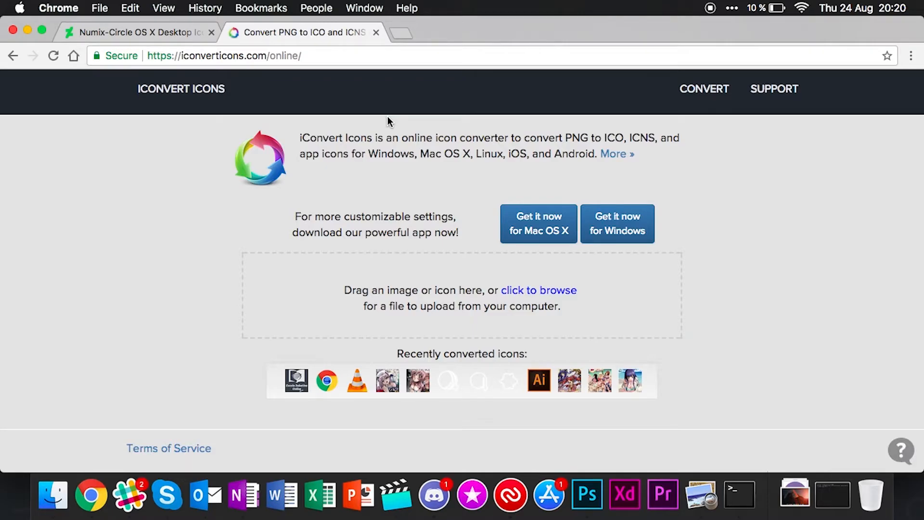
{"action": "mouse_move", "coordinate": [514, 318]}
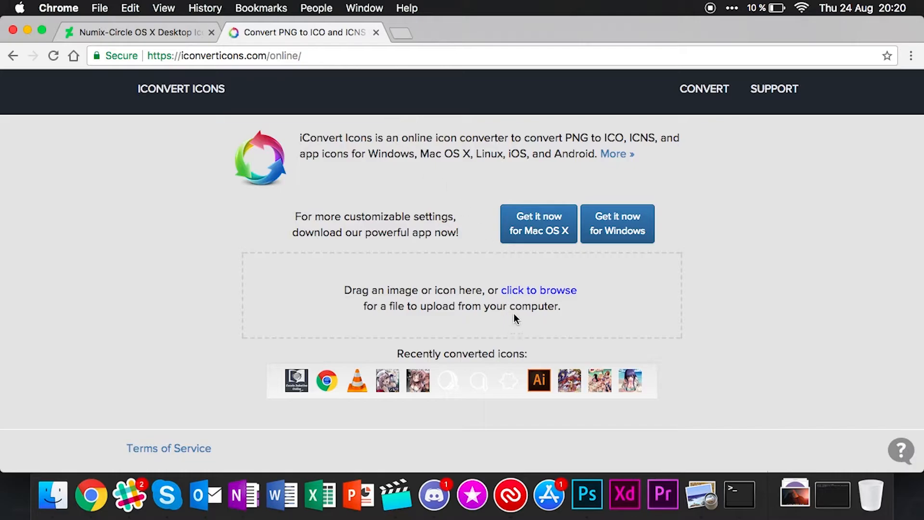
{"action": "mouse_move", "coordinate": [525, 307]}
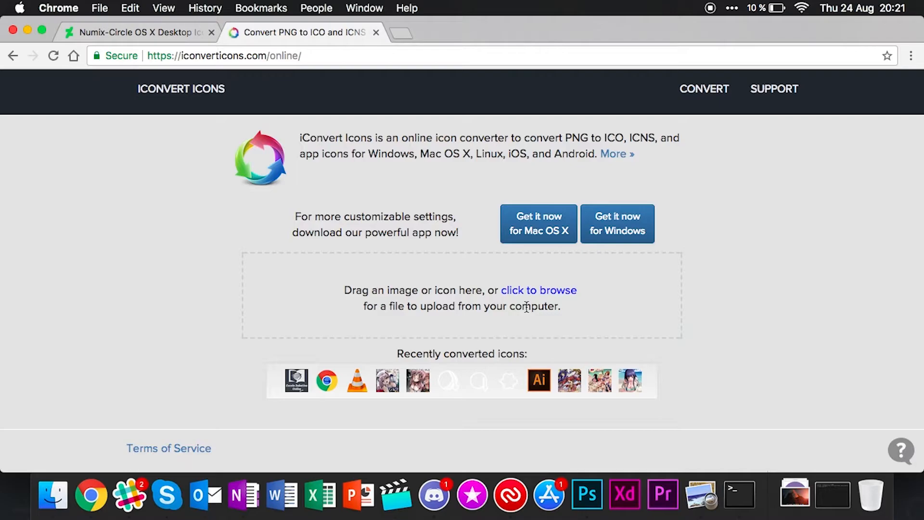
{"action": "mouse_move", "coordinate": [169, 89]}
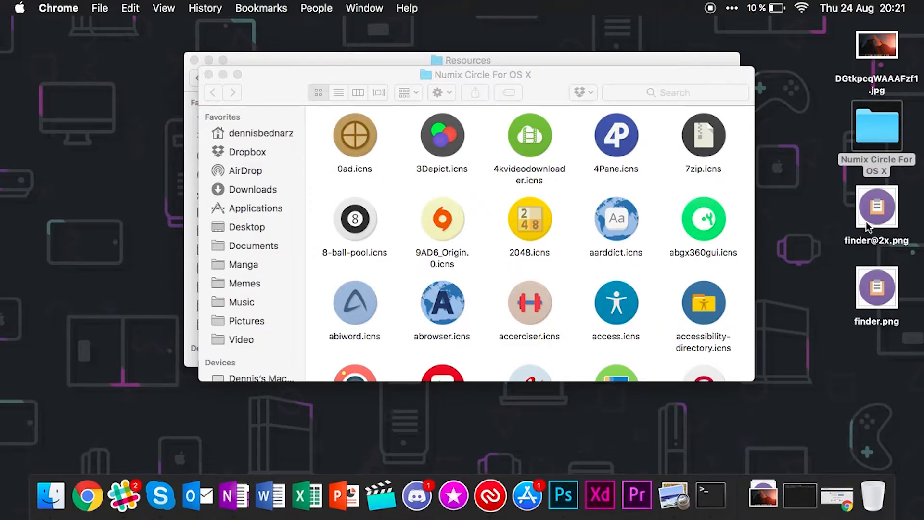
{"action": "mouse_move", "coordinate": [877, 203]}
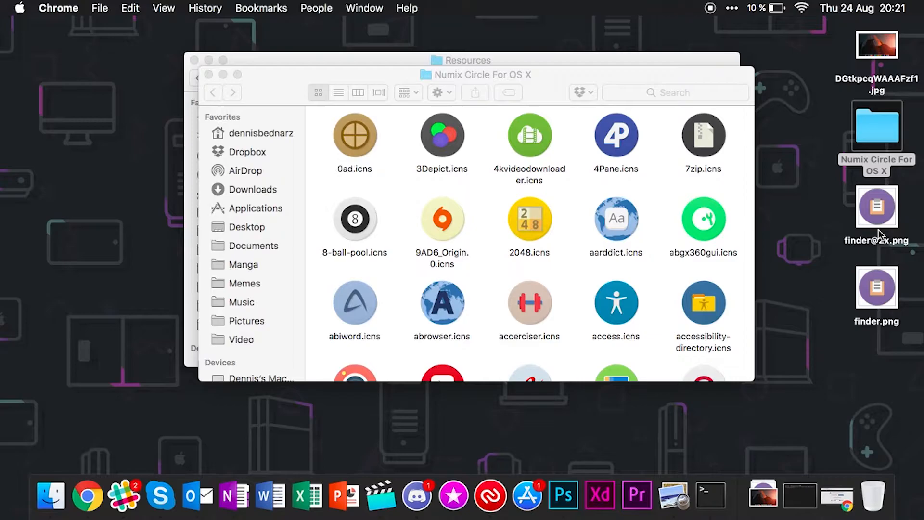
{"action": "mouse_move", "coordinate": [861, 223]}
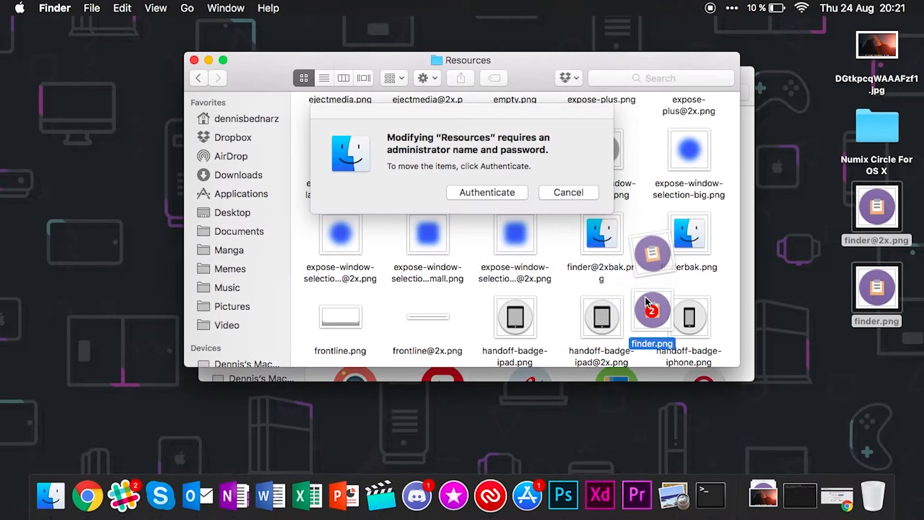
{"action": "left_click", "coordinate": [486, 193]}
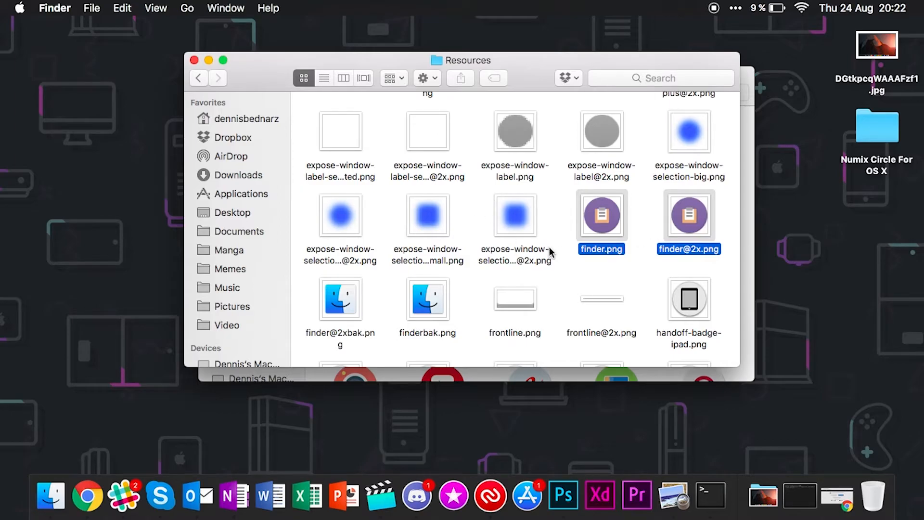
{"action": "mouse_move", "coordinate": [366, 309]}
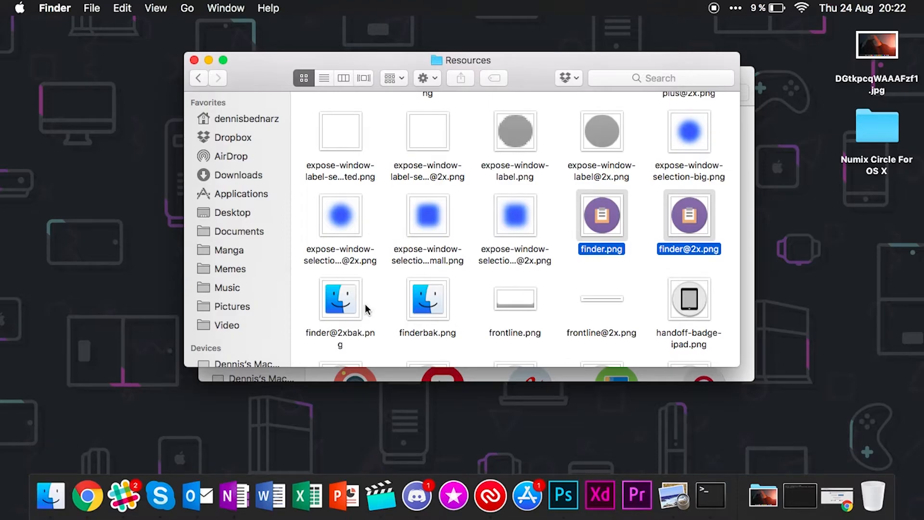
{"action": "left_click", "coordinate": [738, 493]}
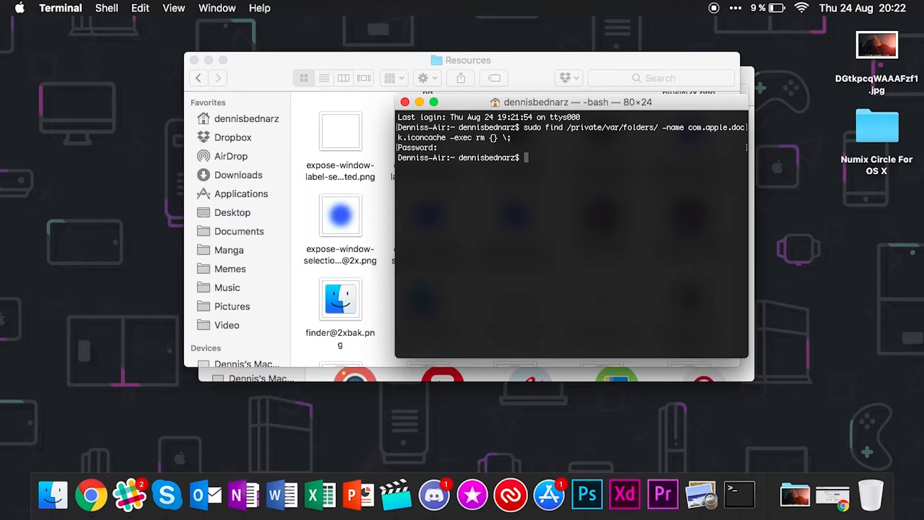
Run killall Dock so the Dock restarts with the purple Numix Finder icon.
{"action": "type", "text": "killall D"}
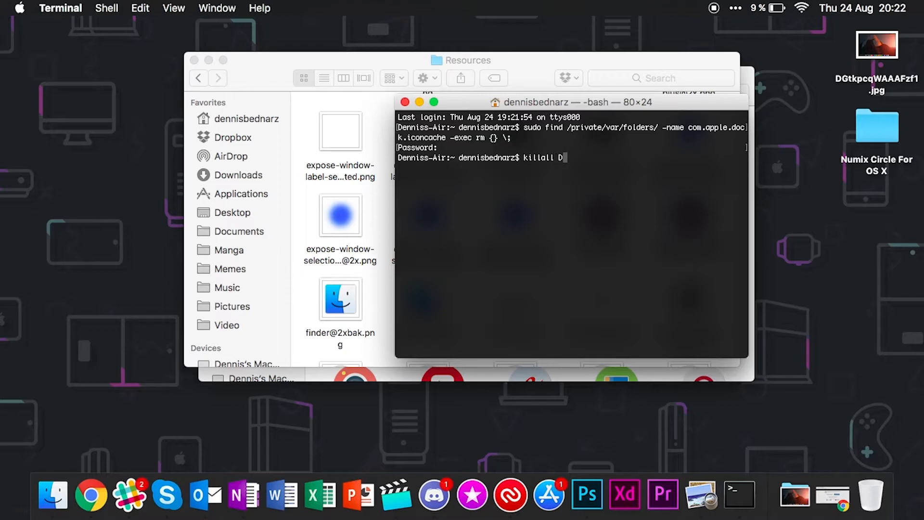
{"action": "type", "text": "ock"}
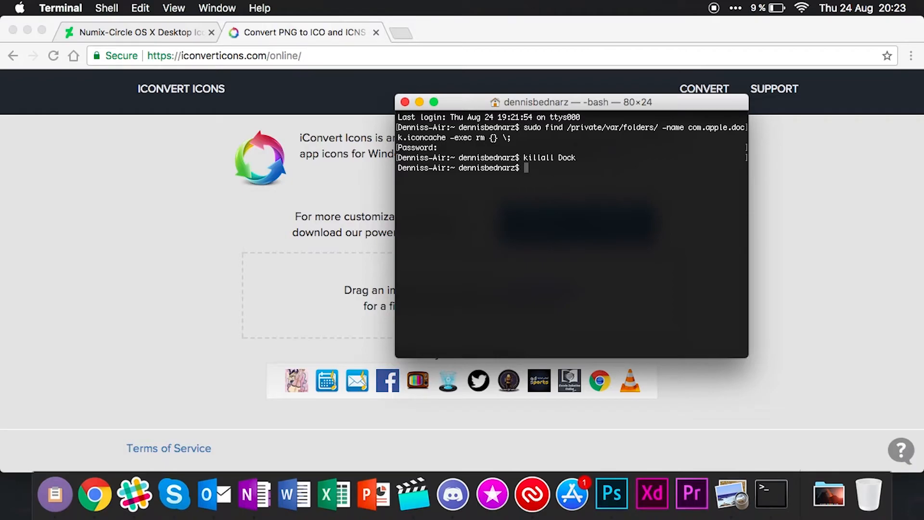
{"action": "mouse_move", "coordinate": [54, 494]}
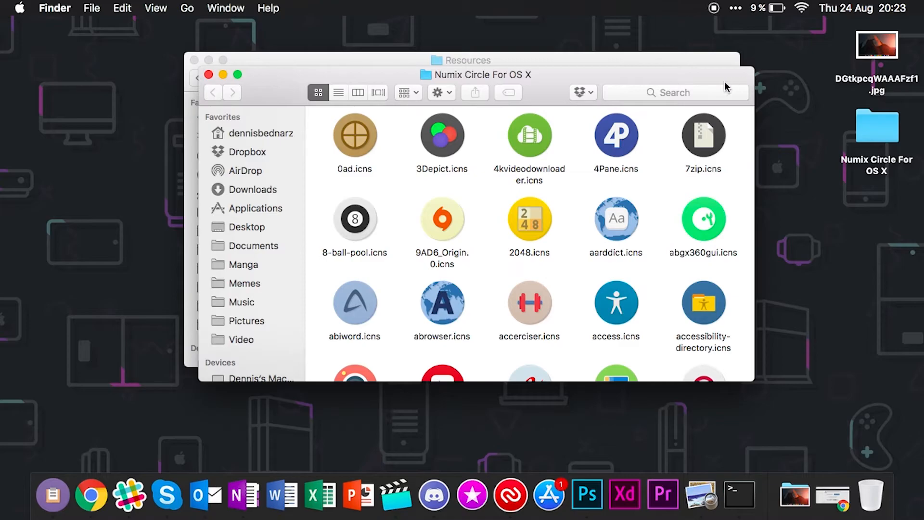
{"action": "mouse_move", "coordinate": [664, 94]}
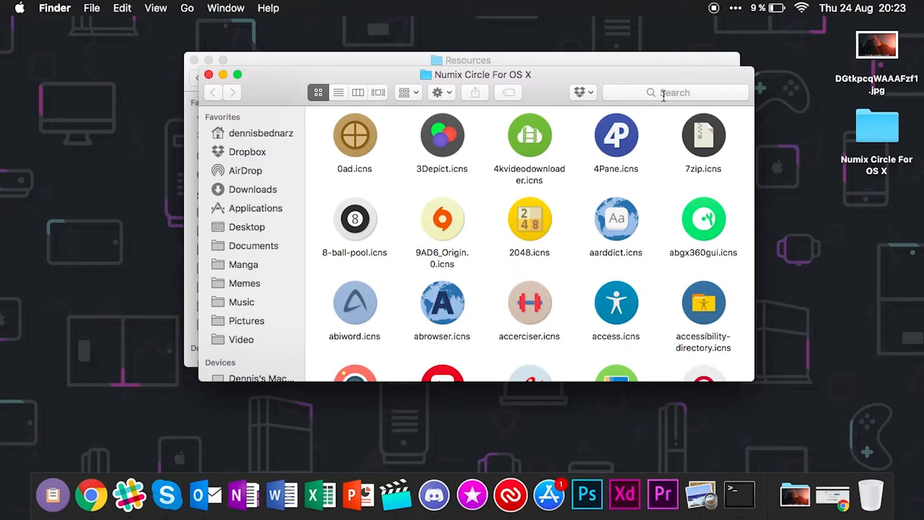
Search 'chrome' in the Numix folder to find google-chrome.icns.
{"action": "type", "text": "chrome"}
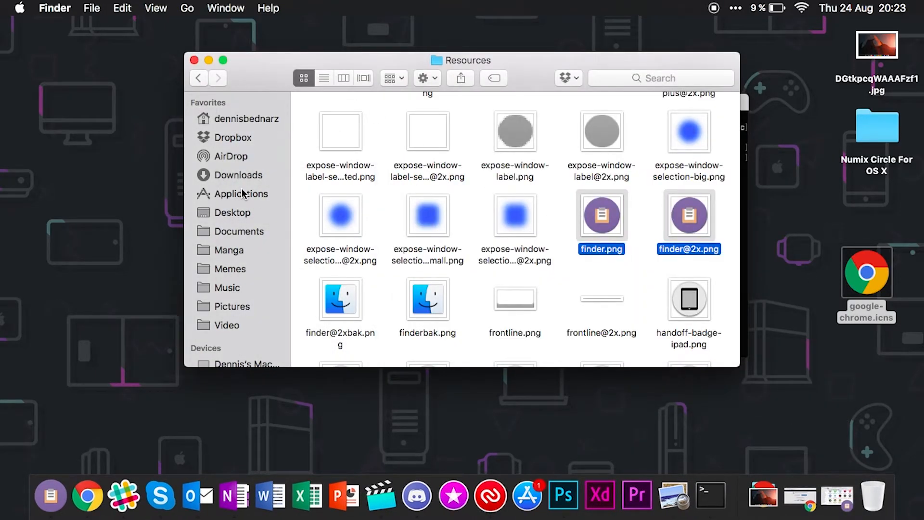
Drop google-chrome.icns onto Google Chrome.app's Get Info icon, then quit Chrome from the Dock.
{"action": "left_click", "coordinate": [241, 193]}
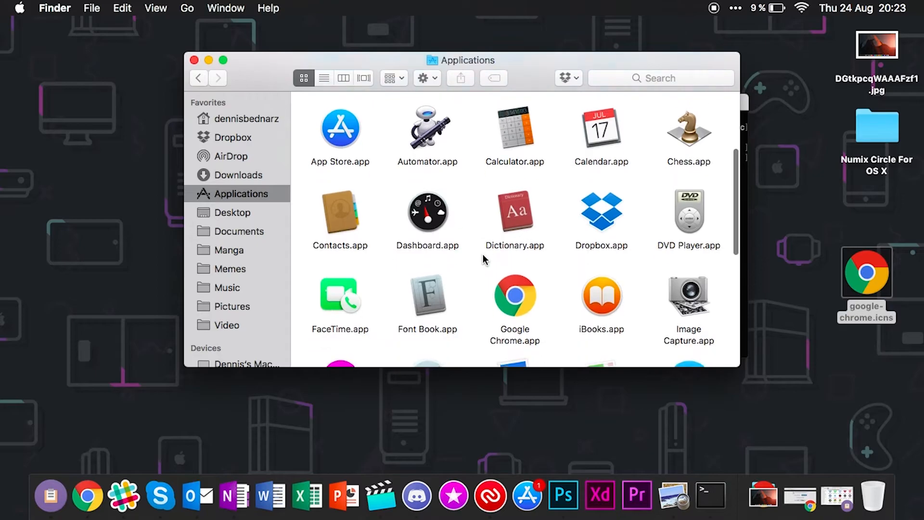
{"action": "right_click", "coordinate": [514, 294]}
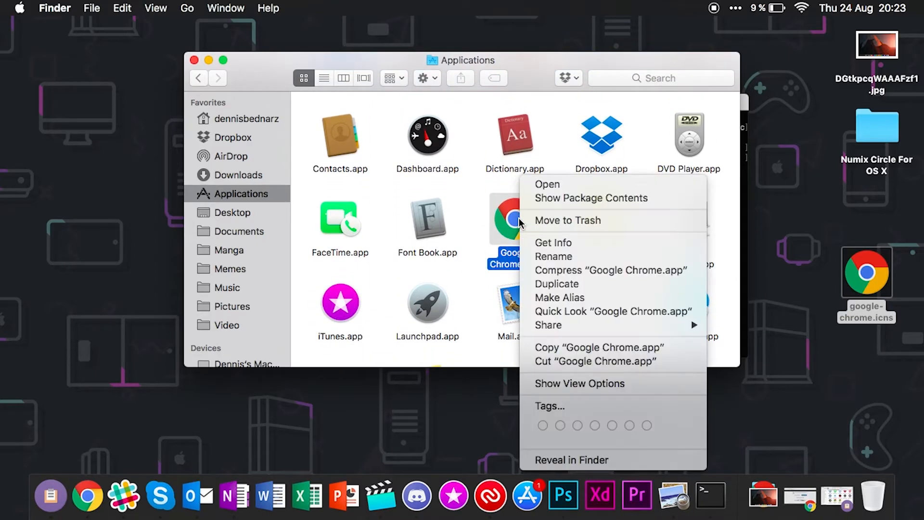
{"action": "left_click", "coordinate": [552, 242]}
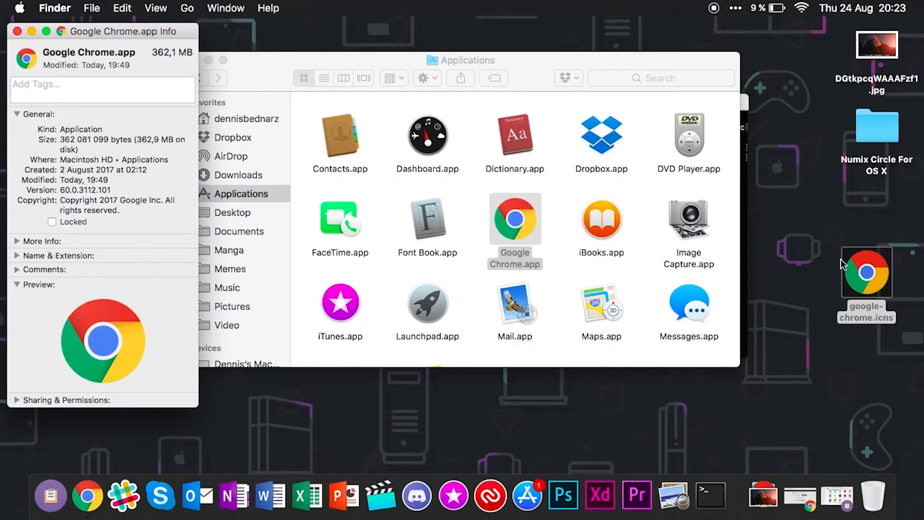
{"action": "left_click_drag", "start_coordinate": [866, 271], "coordinate": [195, 105]}
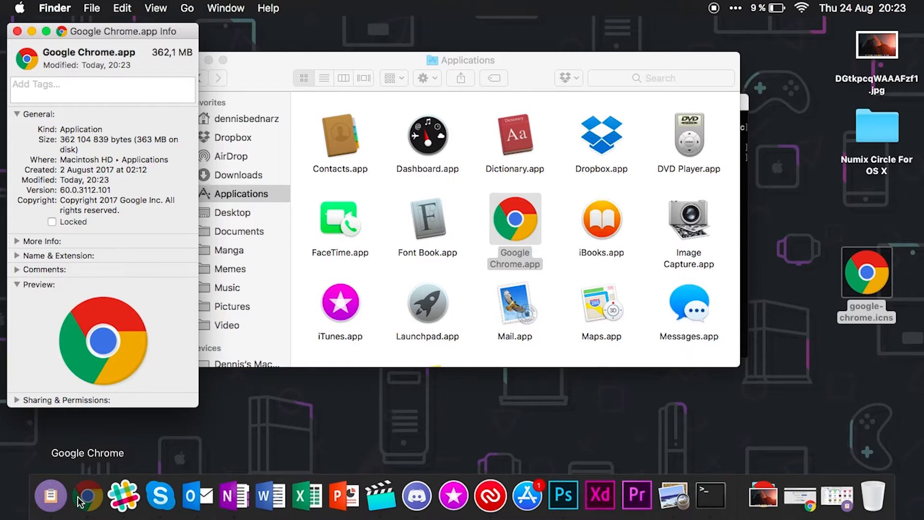
{"action": "right_click", "coordinate": [87, 497]}
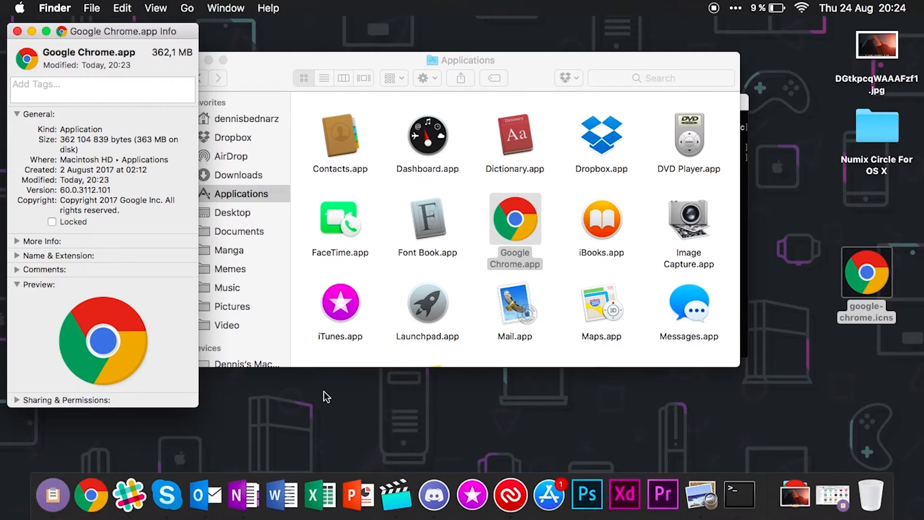
{"action": "mouse_move", "coordinate": [245, 479]}
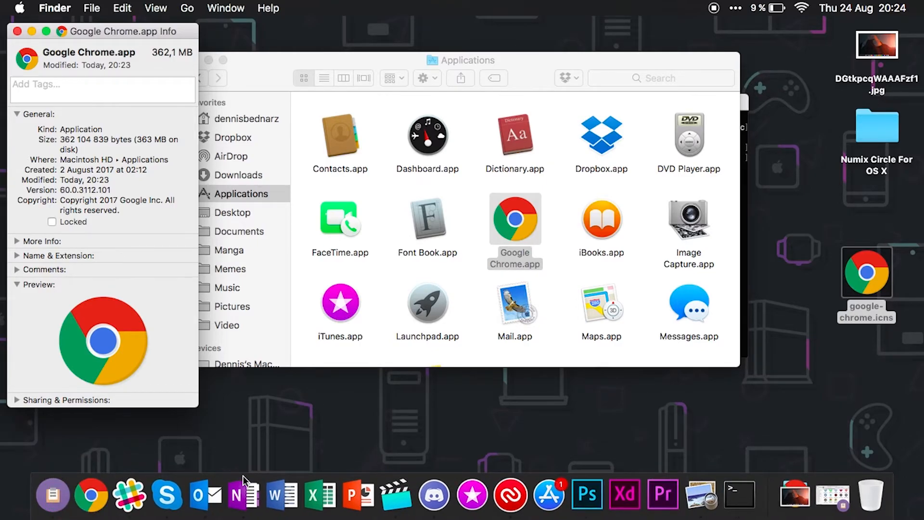
{"action": "mouse_move", "coordinate": [230, 429]}
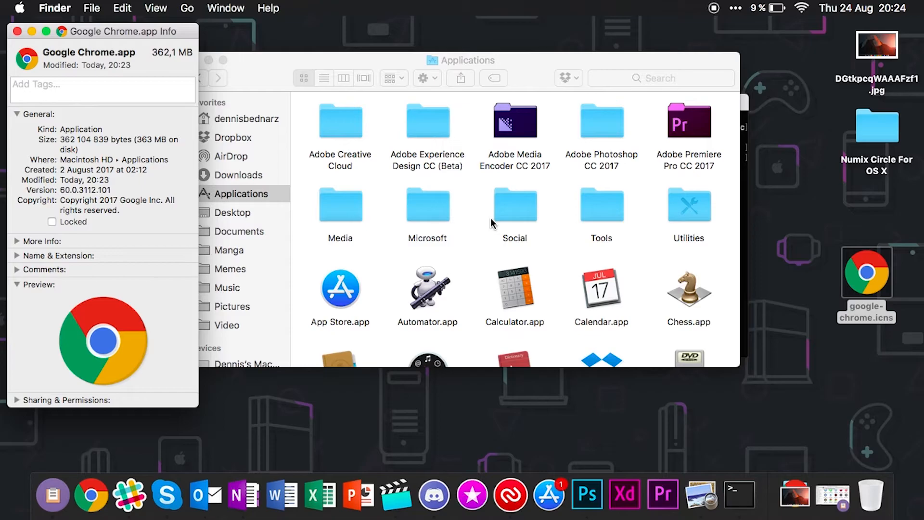
Bring up actions for Google Chrome.app in the Applications folder.
{"action": "scroll", "scroll_direction": "down", "scroll_amount": 3}
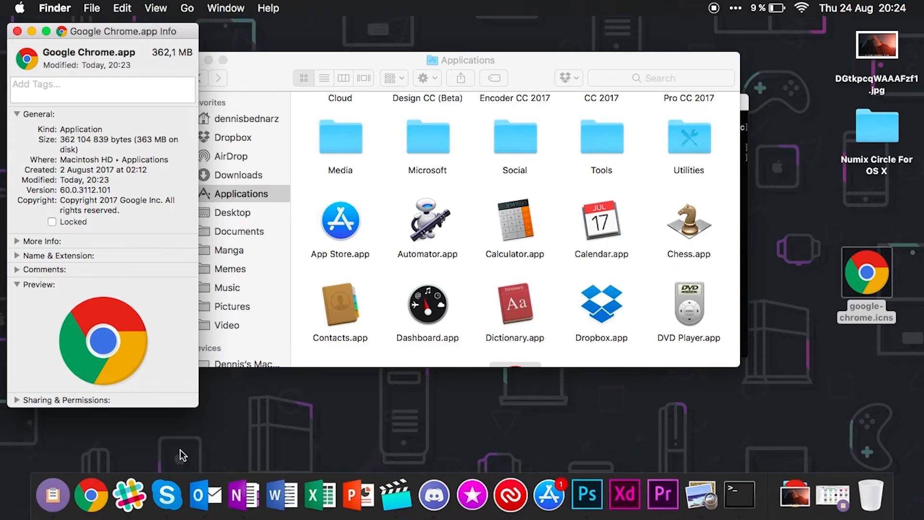
{"action": "mouse_move", "coordinate": [97, 41]}
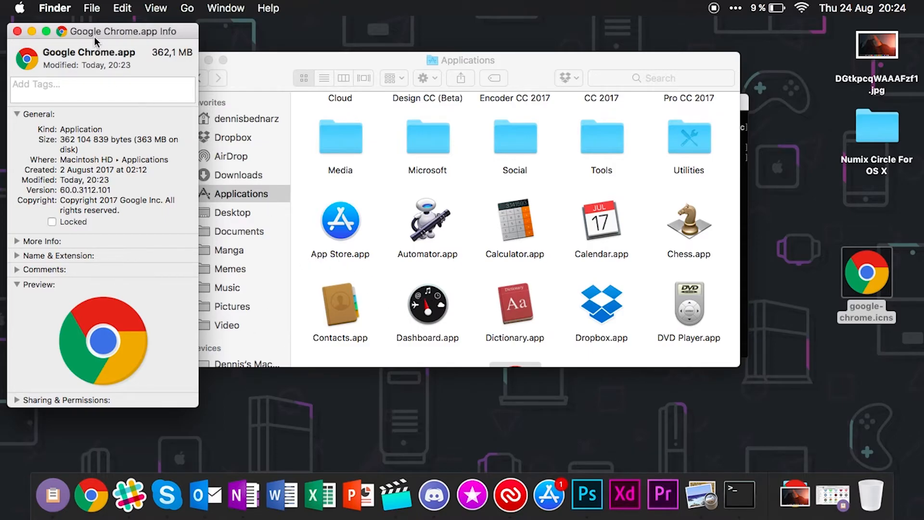
{"action": "right_click", "coordinate": [514, 219]}
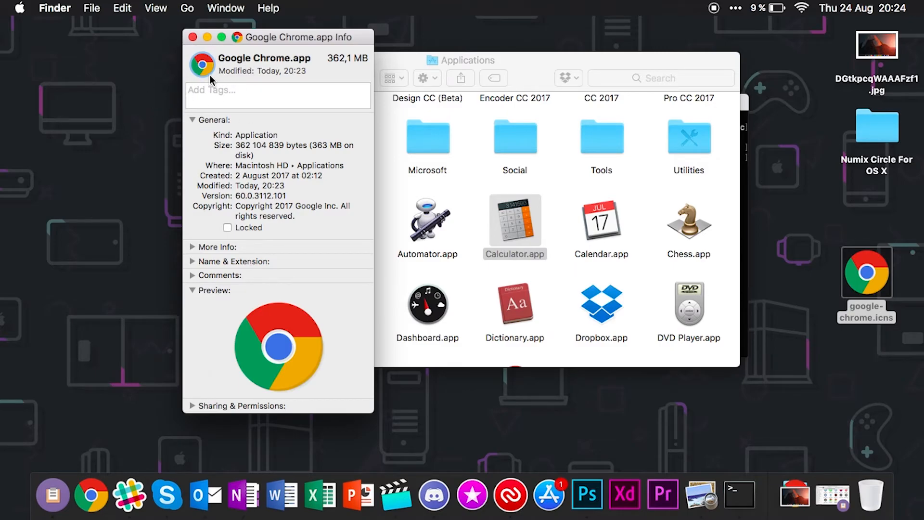
{"action": "mouse_move", "coordinate": [207, 75]}
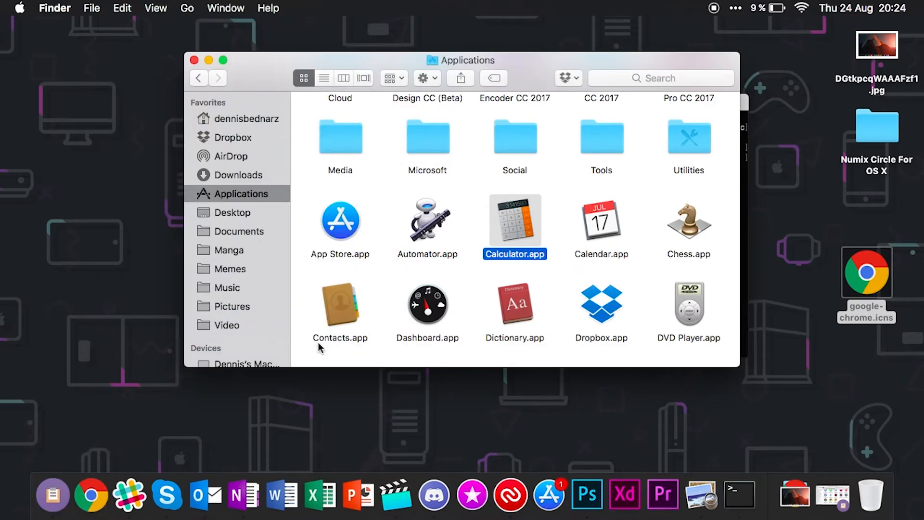
{"action": "mouse_move", "coordinate": [91, 493]}
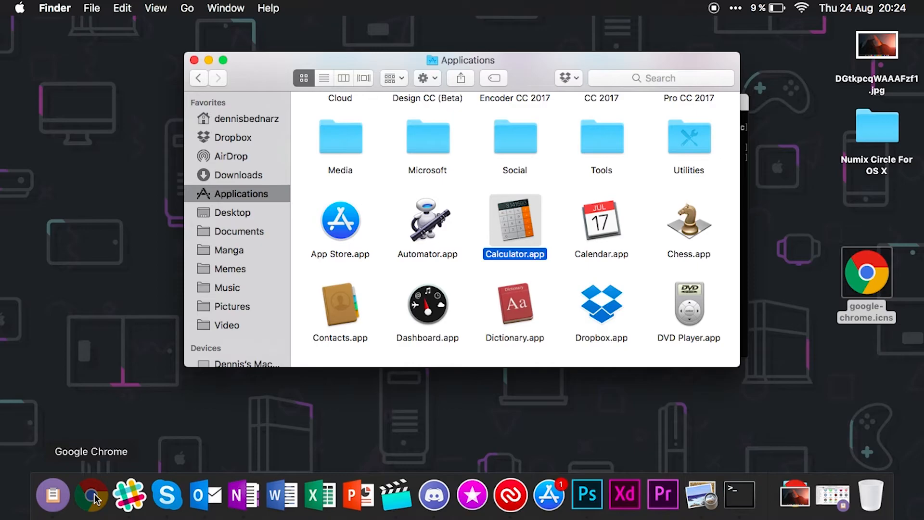
Drag the Google Chrome icon out of the Dock.
{"action": "left_click_drag", "start_coordinate": [92, 494], "coordinate": [102, 317]}
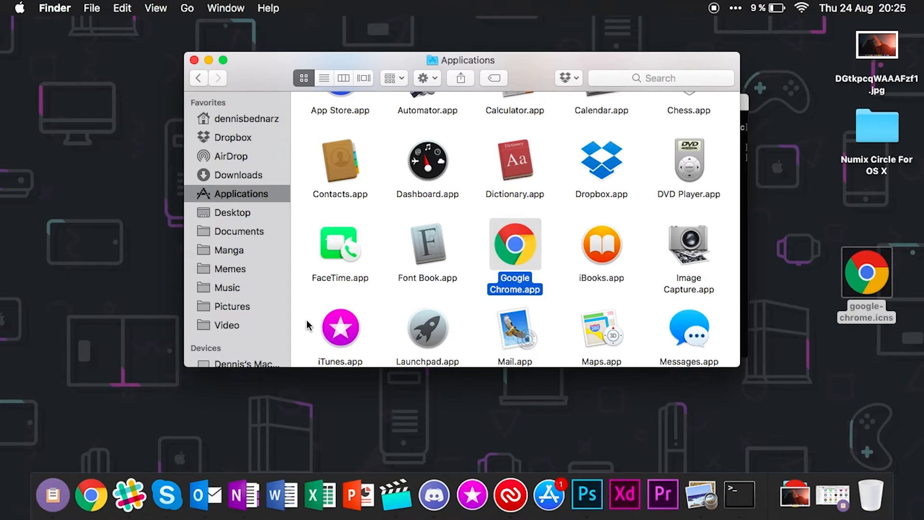
Jump to the Dock.app/Contents/Resources folder via Go to Folder.
{"action": "left_click", "coordinate": [52, 494]}
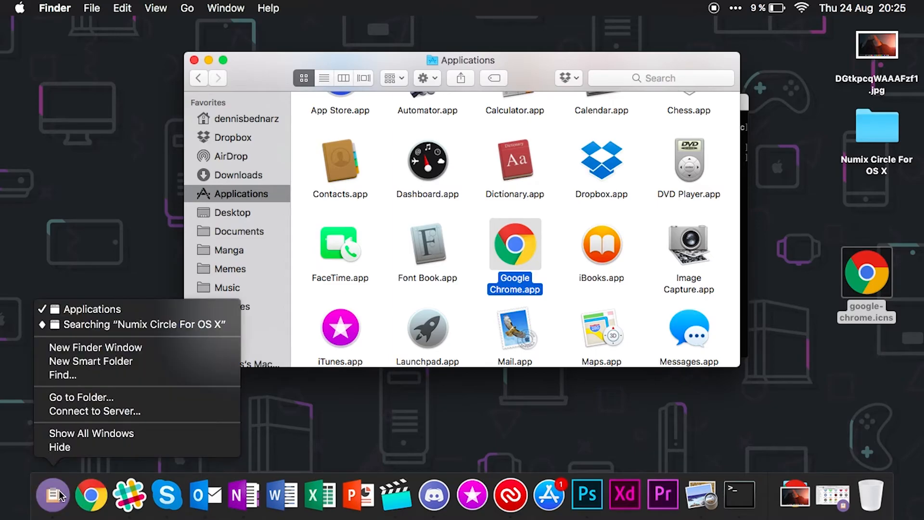
{"action": "left_click", "coordinate": [81, 396]}
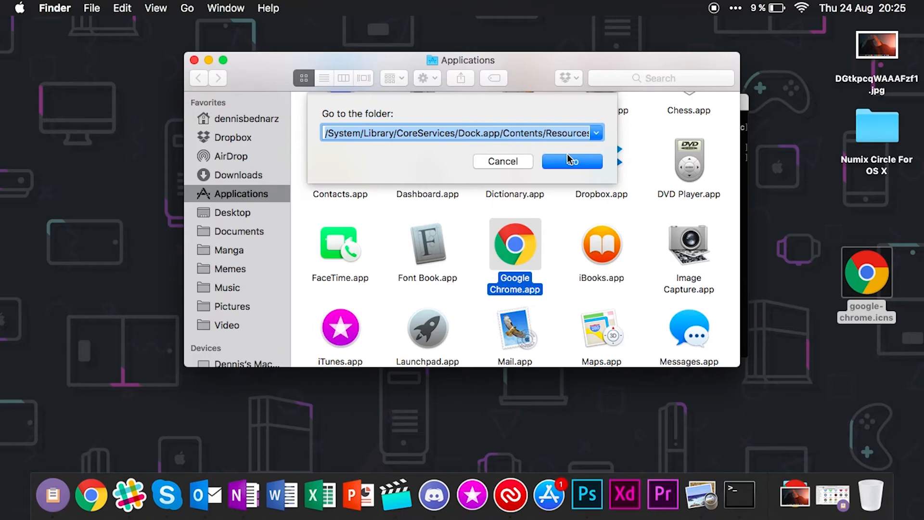
{"action": "left_click", "coordinate": [570, 160]}
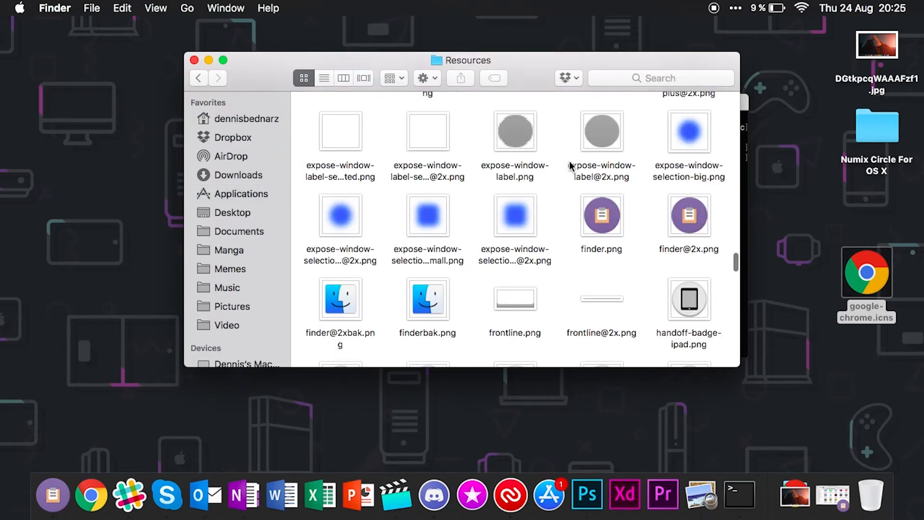
{"action": "scroll", "scroll_direction": "down", "scroll_amount": 3}
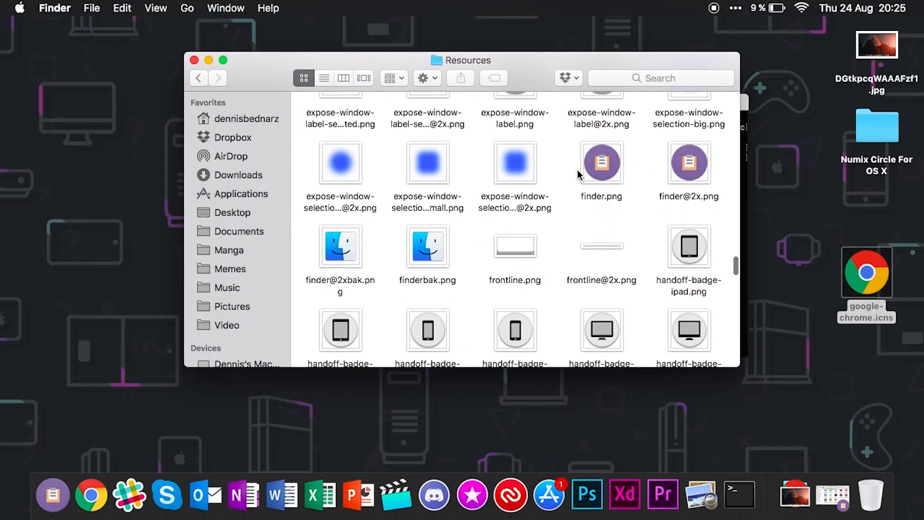
{"action": "mouse_move", "coordinate": [419, 259]}
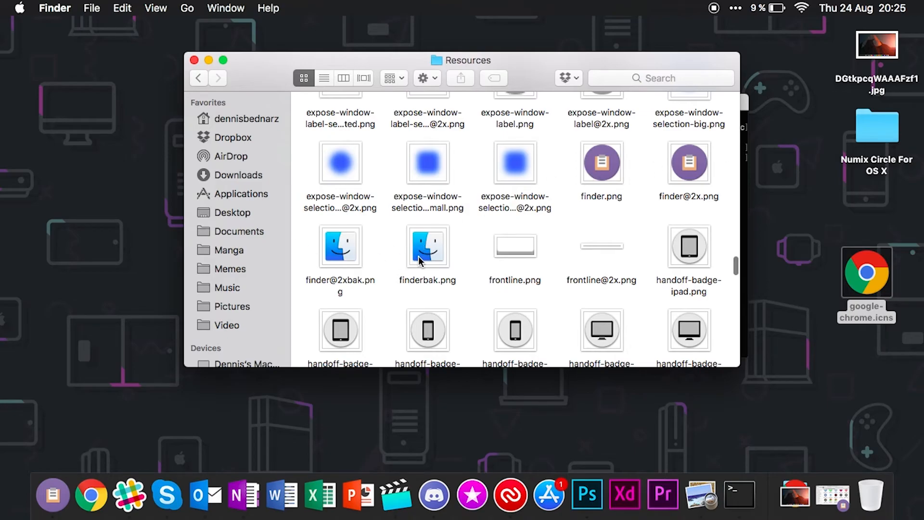
{"action": "mouse_move", "coordinate": [441, 262]}
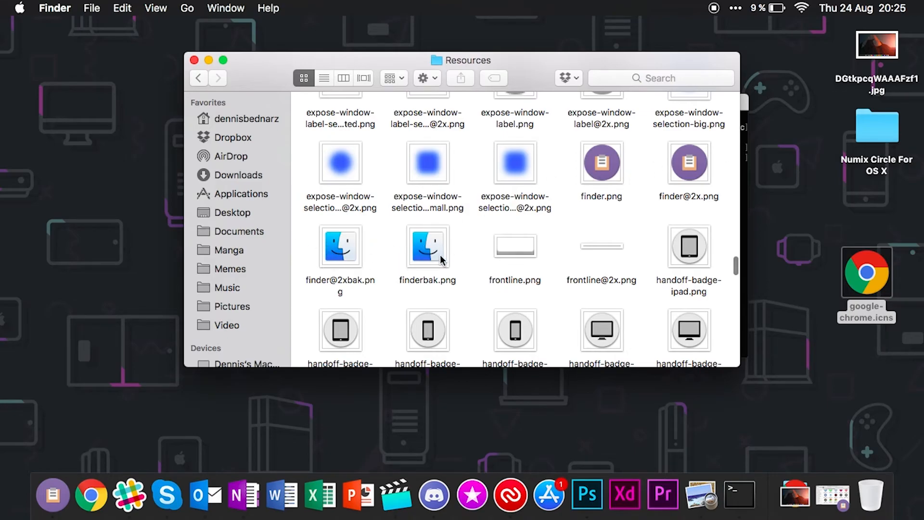
{"action": "right_click", "coordinate": [427, 247]}
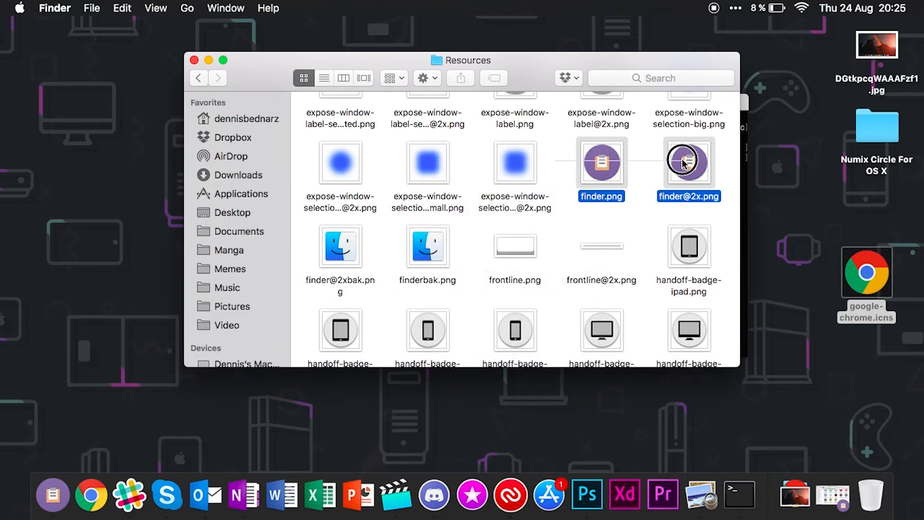
{"action": "right_click", "coordinate": [683, 160]}
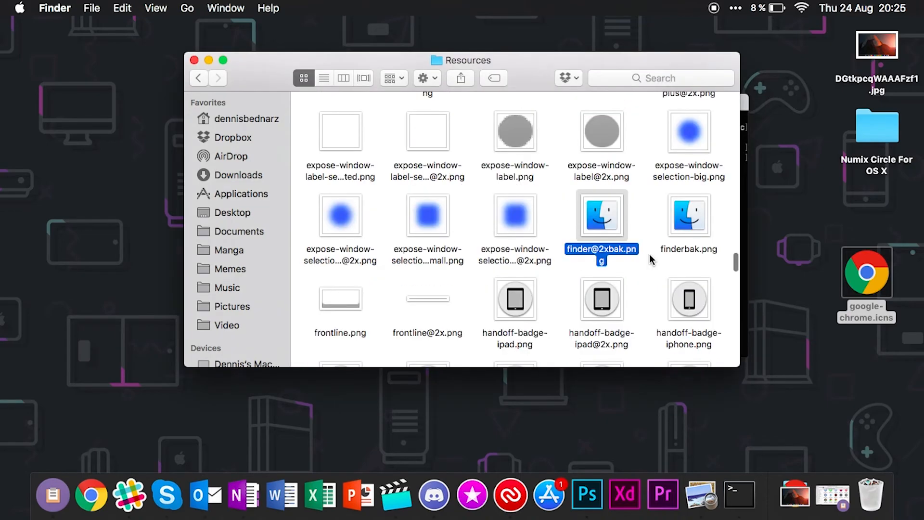
{"action": "right_click", "coordinate": [600, 215]}
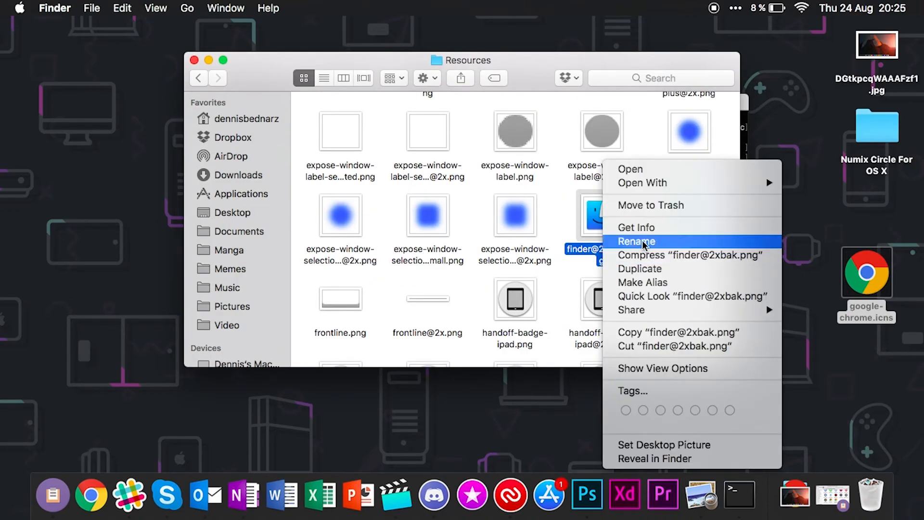
{"action": "left_click", "coordinate": [635, 240]}
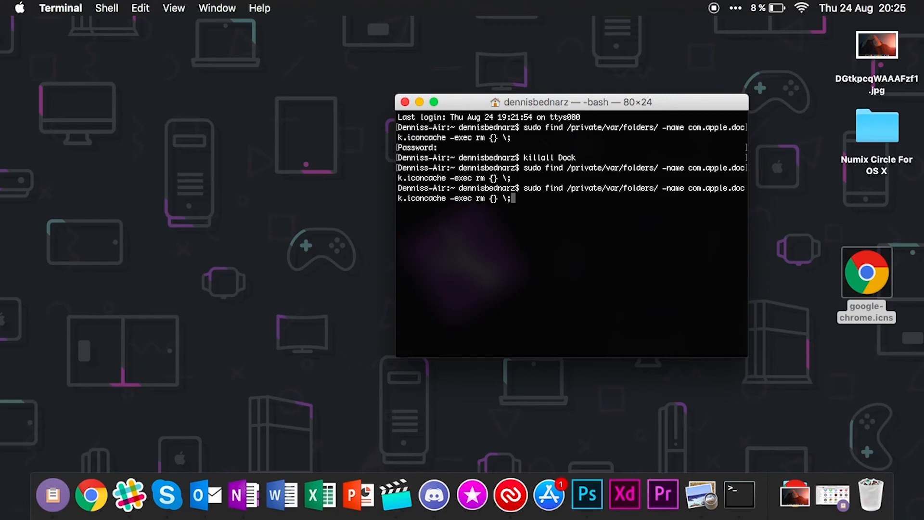
Run killall Dock after clearing the icon cache so the Dock reloads its icons.
{"action": "key", "text": "Return"}
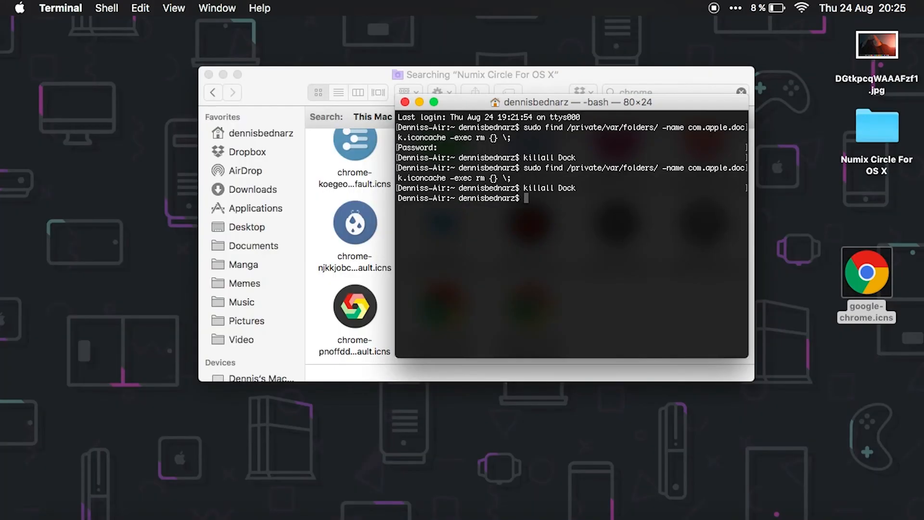